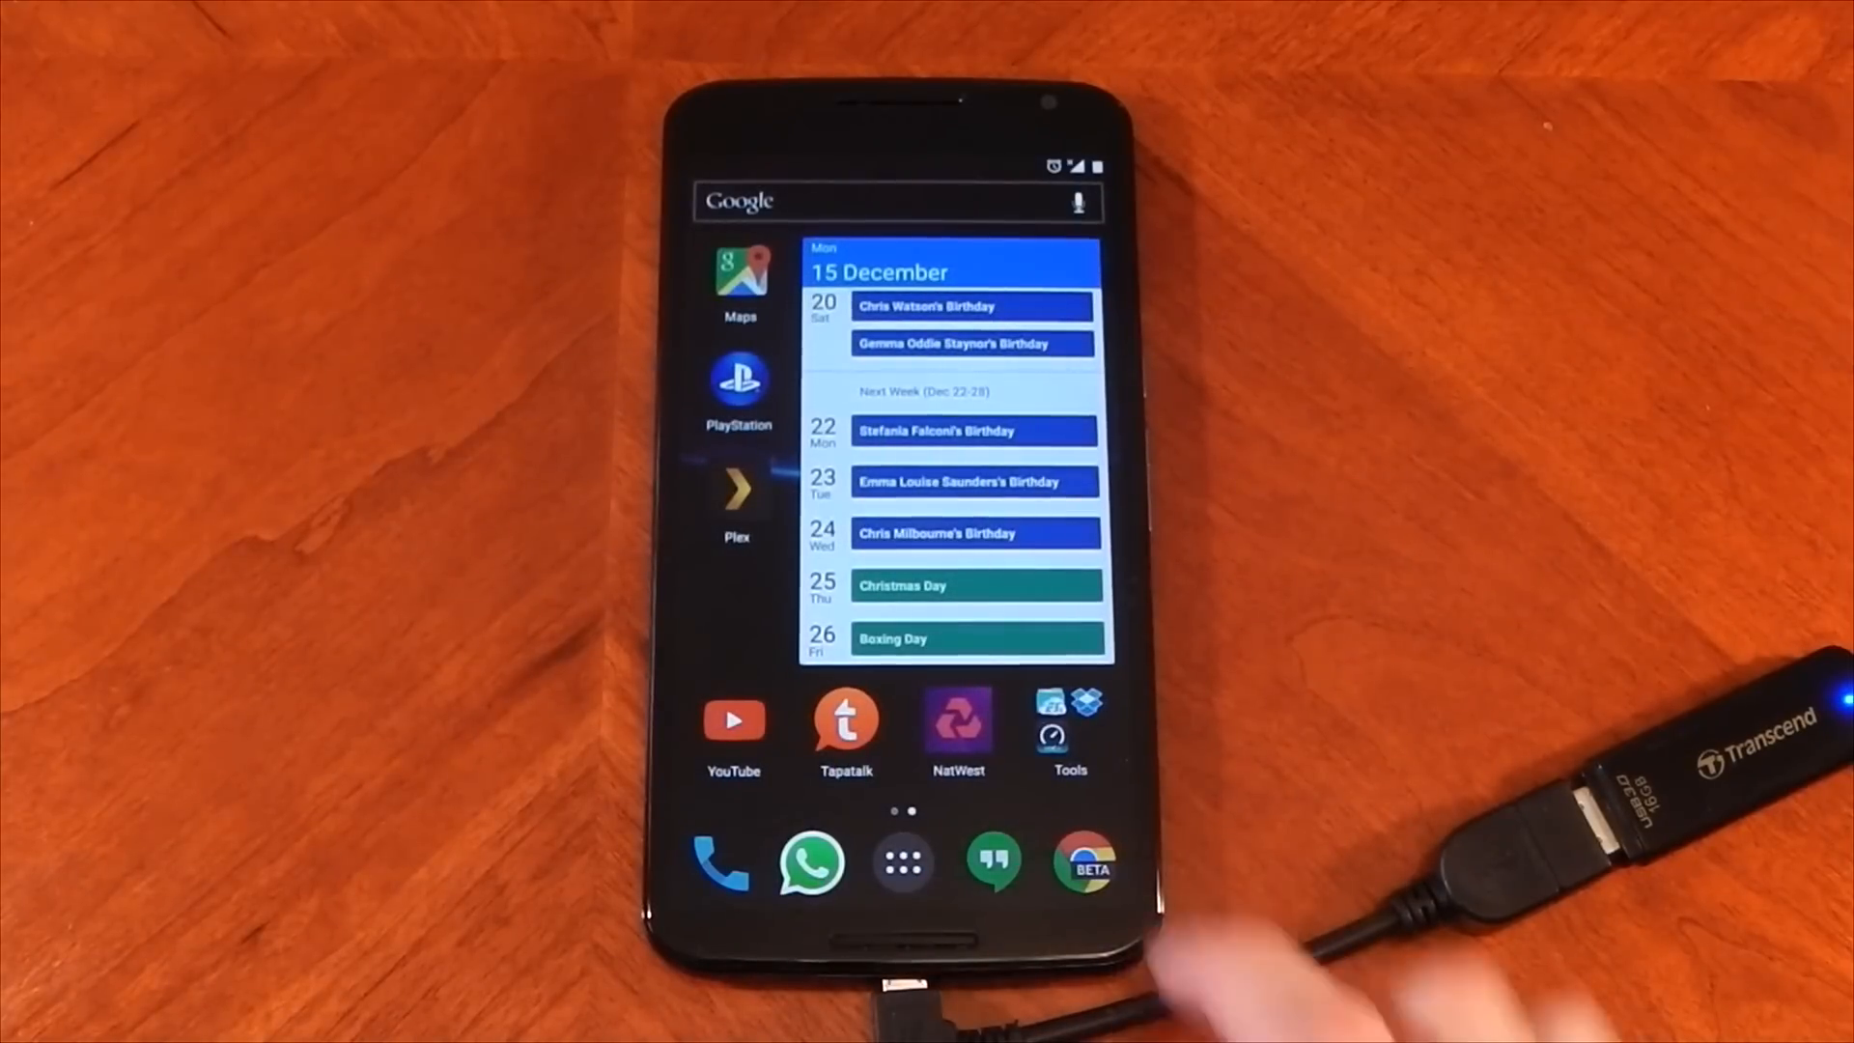
Step: Launch ES File Explorer from the Tools folder on the home screen
{"action": "left_click", "coordinate": [1068, 734]}
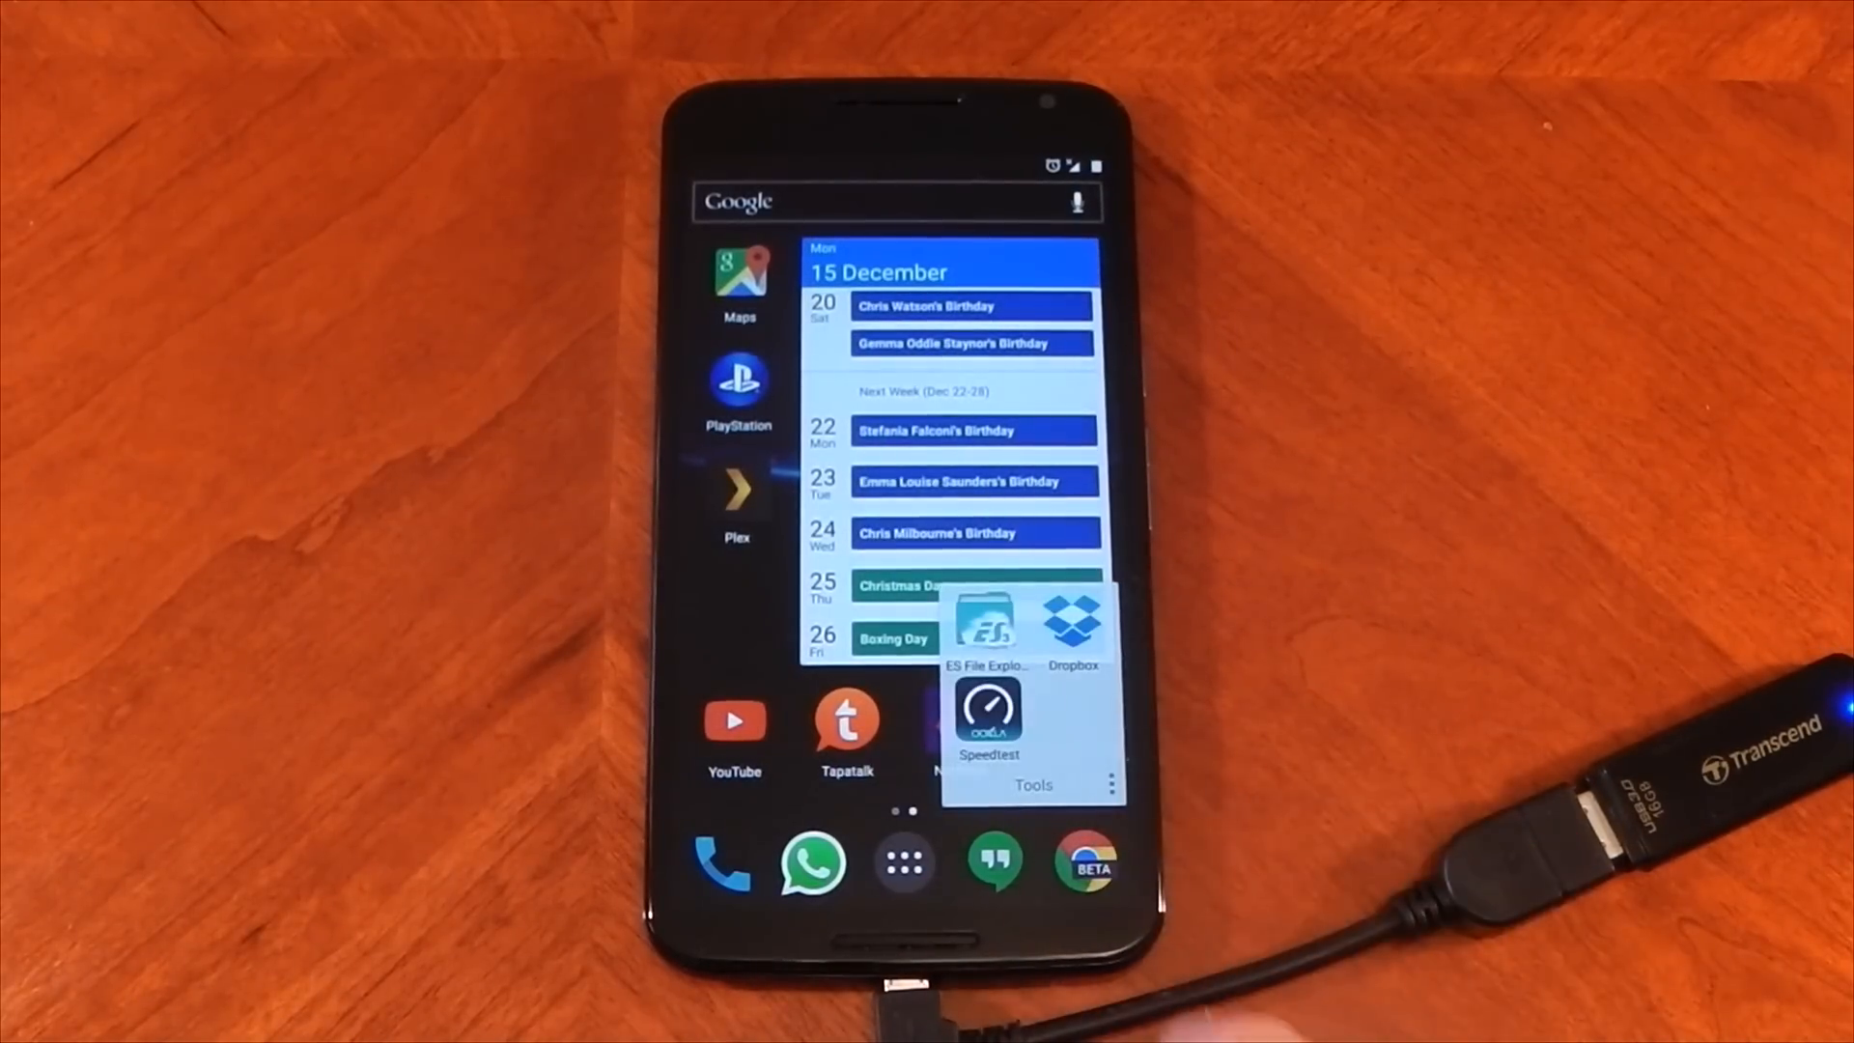
{"action": "left_click", "coordinate": [987, 620]}
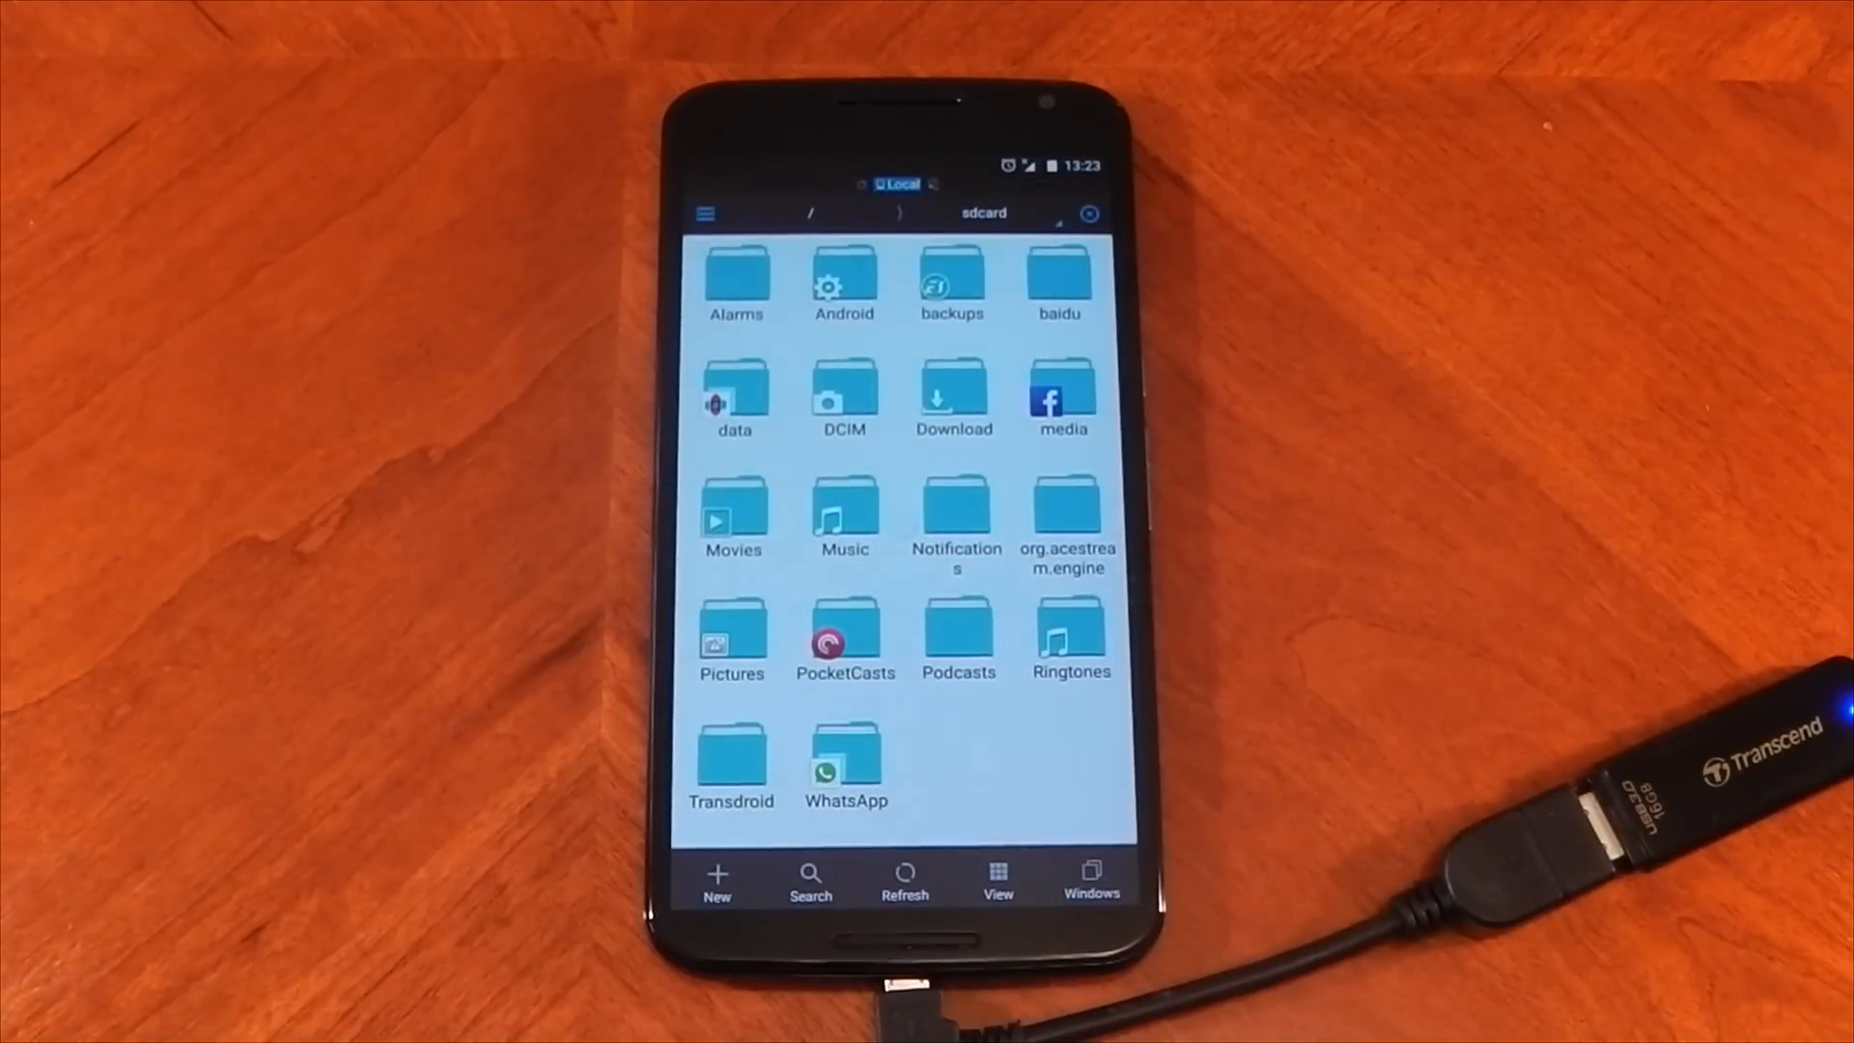
Step: Pick the USB3002 stick from the Fast Access storage locations list
{"action": "left_click", "coordinate": [997, 881]}
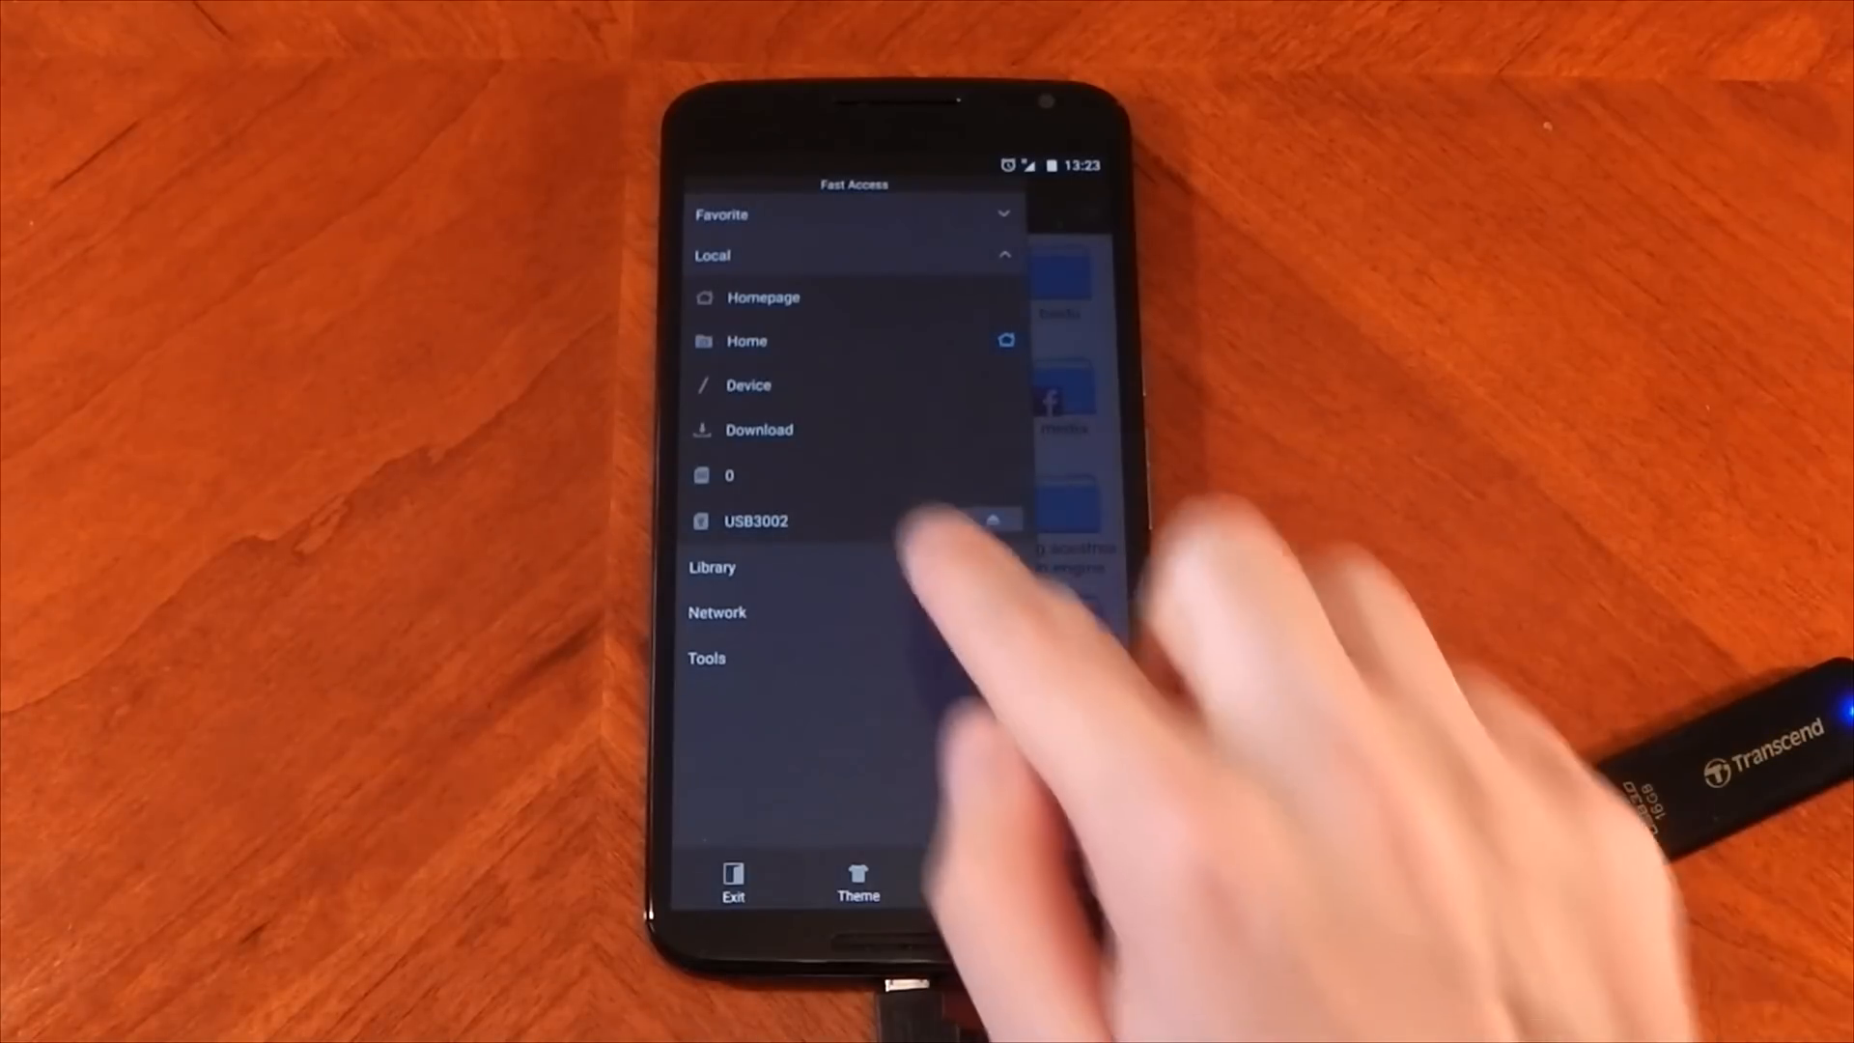
{"action": "left_click", "coordinate": [755, 521]}
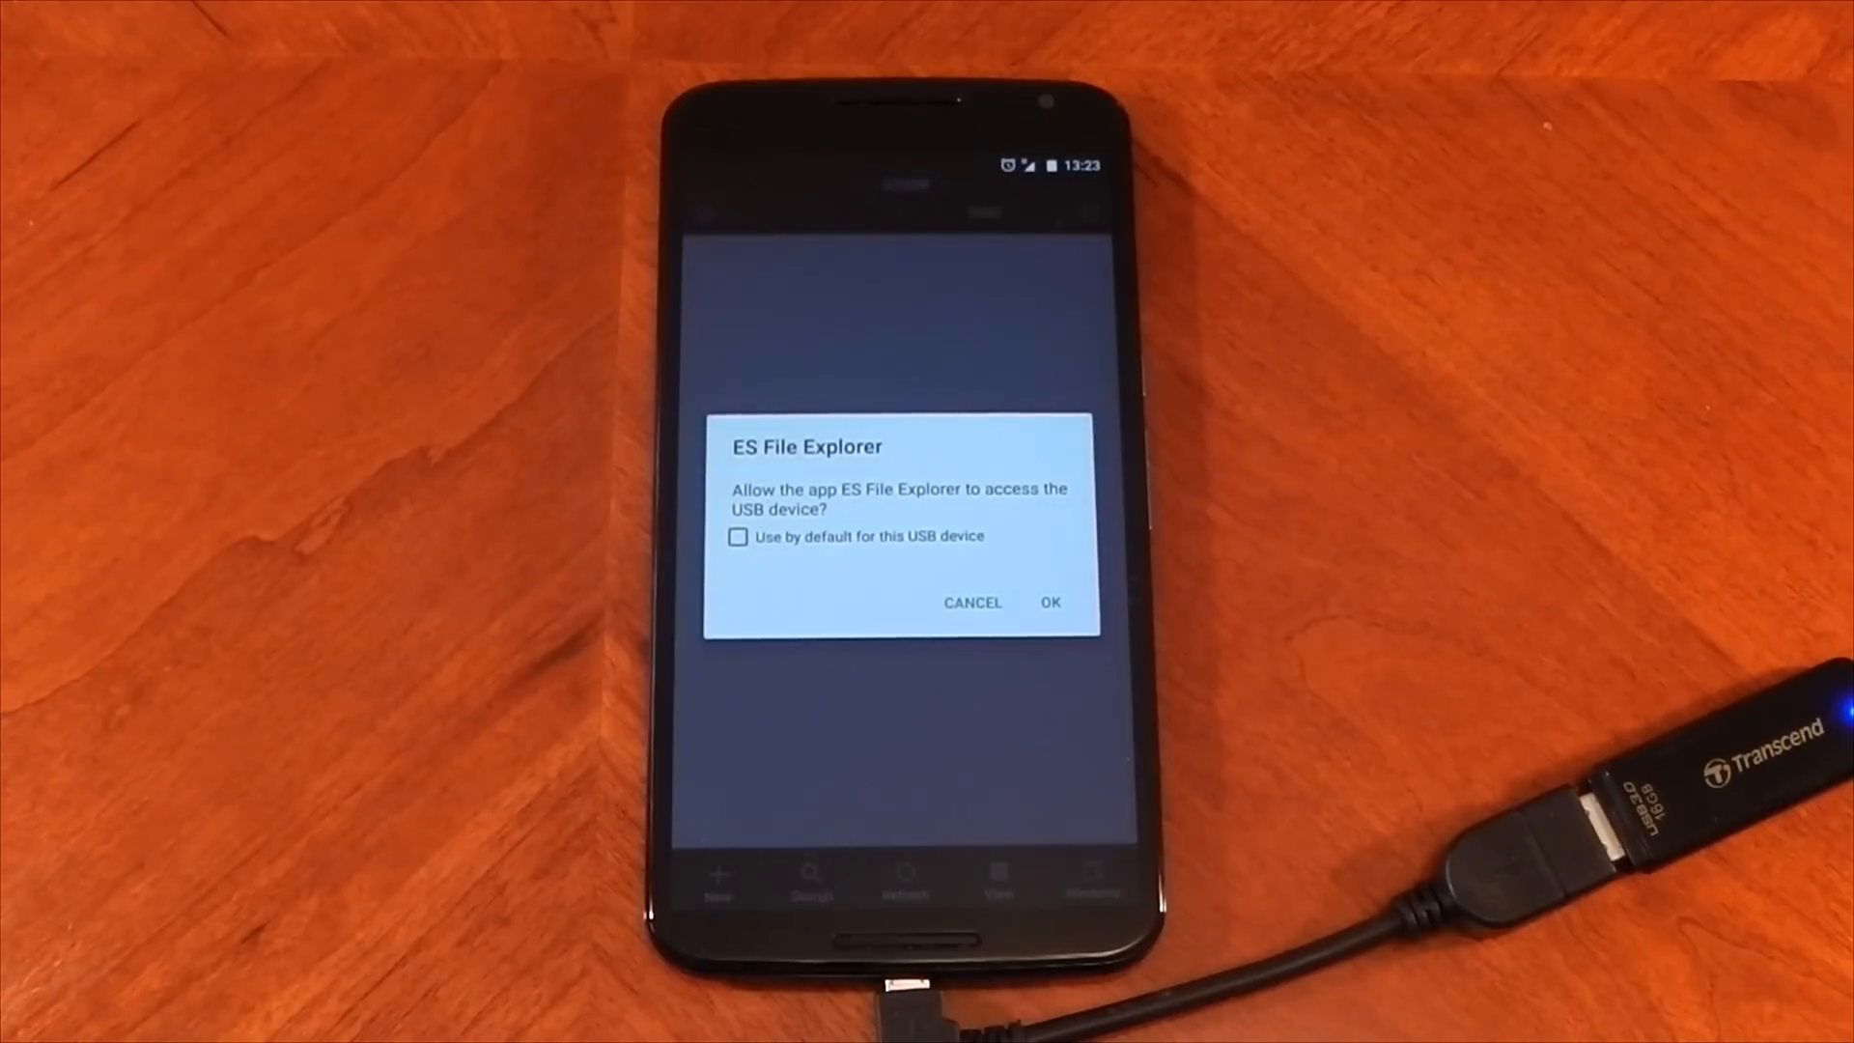
Step: Grant USB access and choose Chromecast.mp4 from the stick's UsbStorage folder
{"action": "left_click", "coordinate": [1049, 602]}
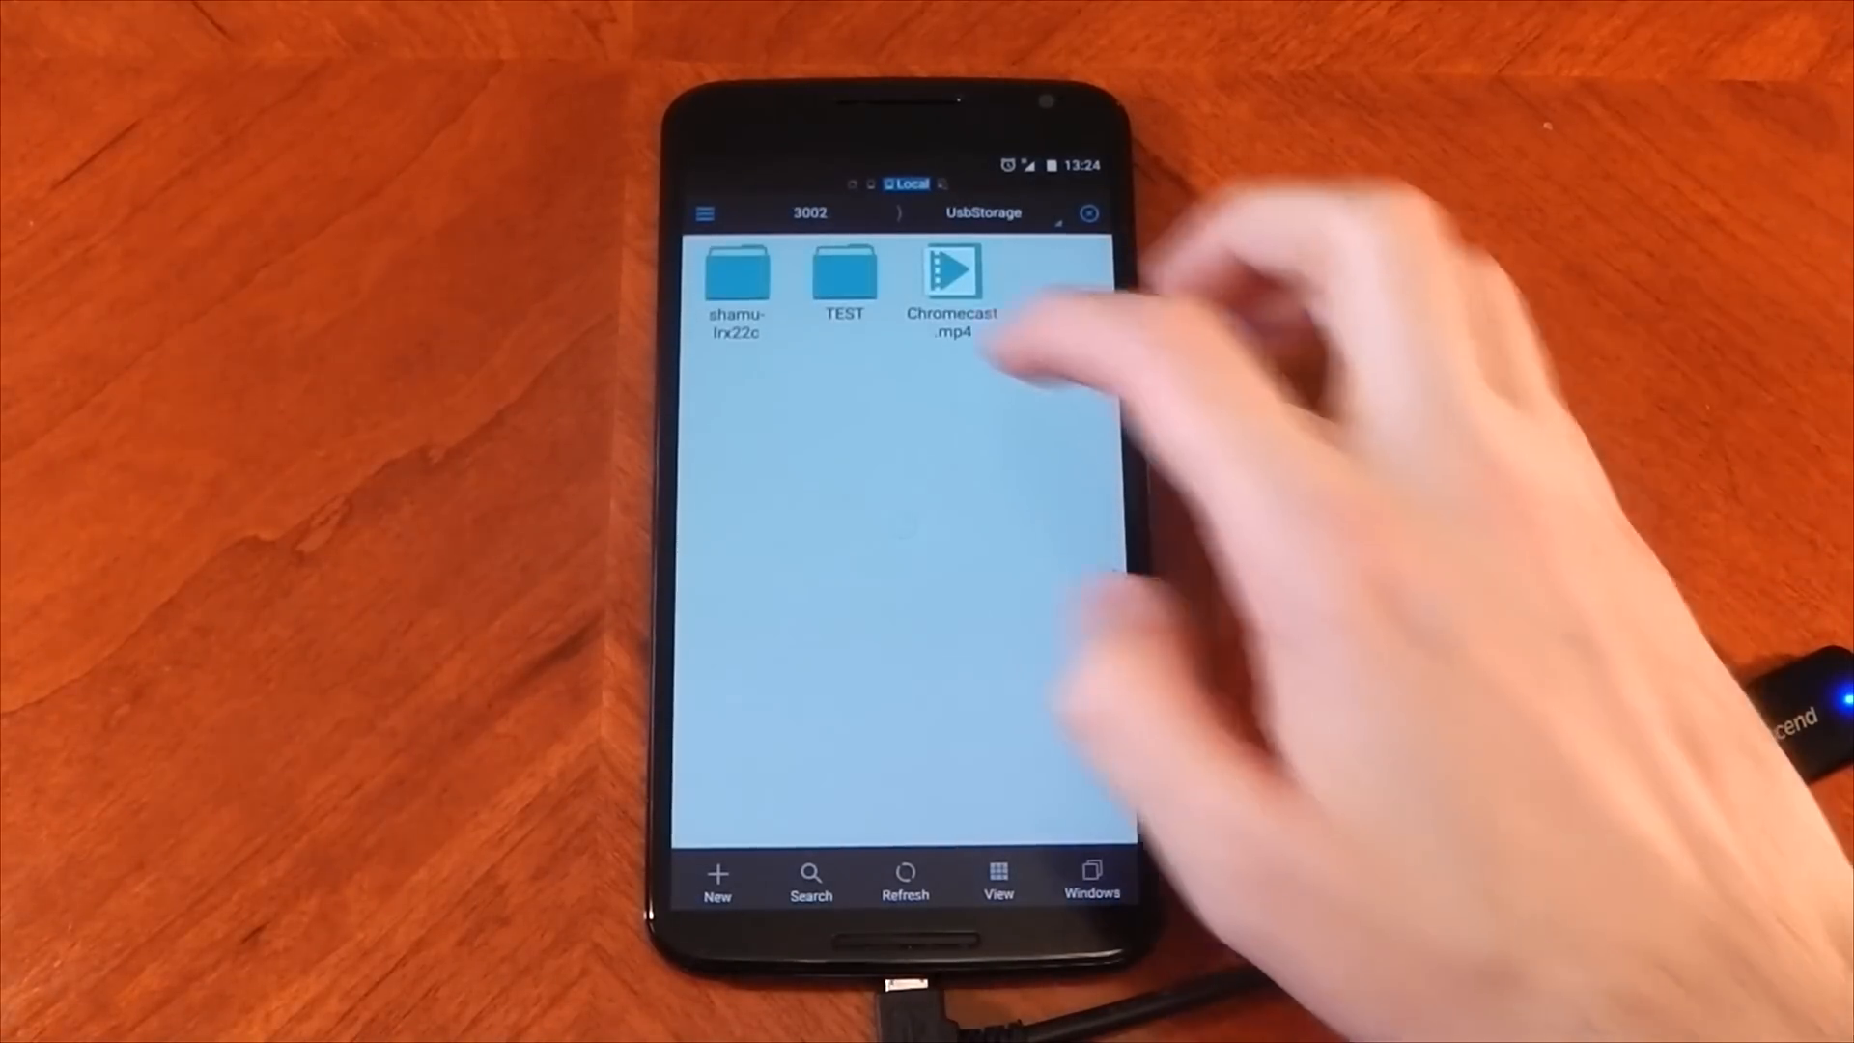
{"action": "left_click", "coordinate": [952, 278]}
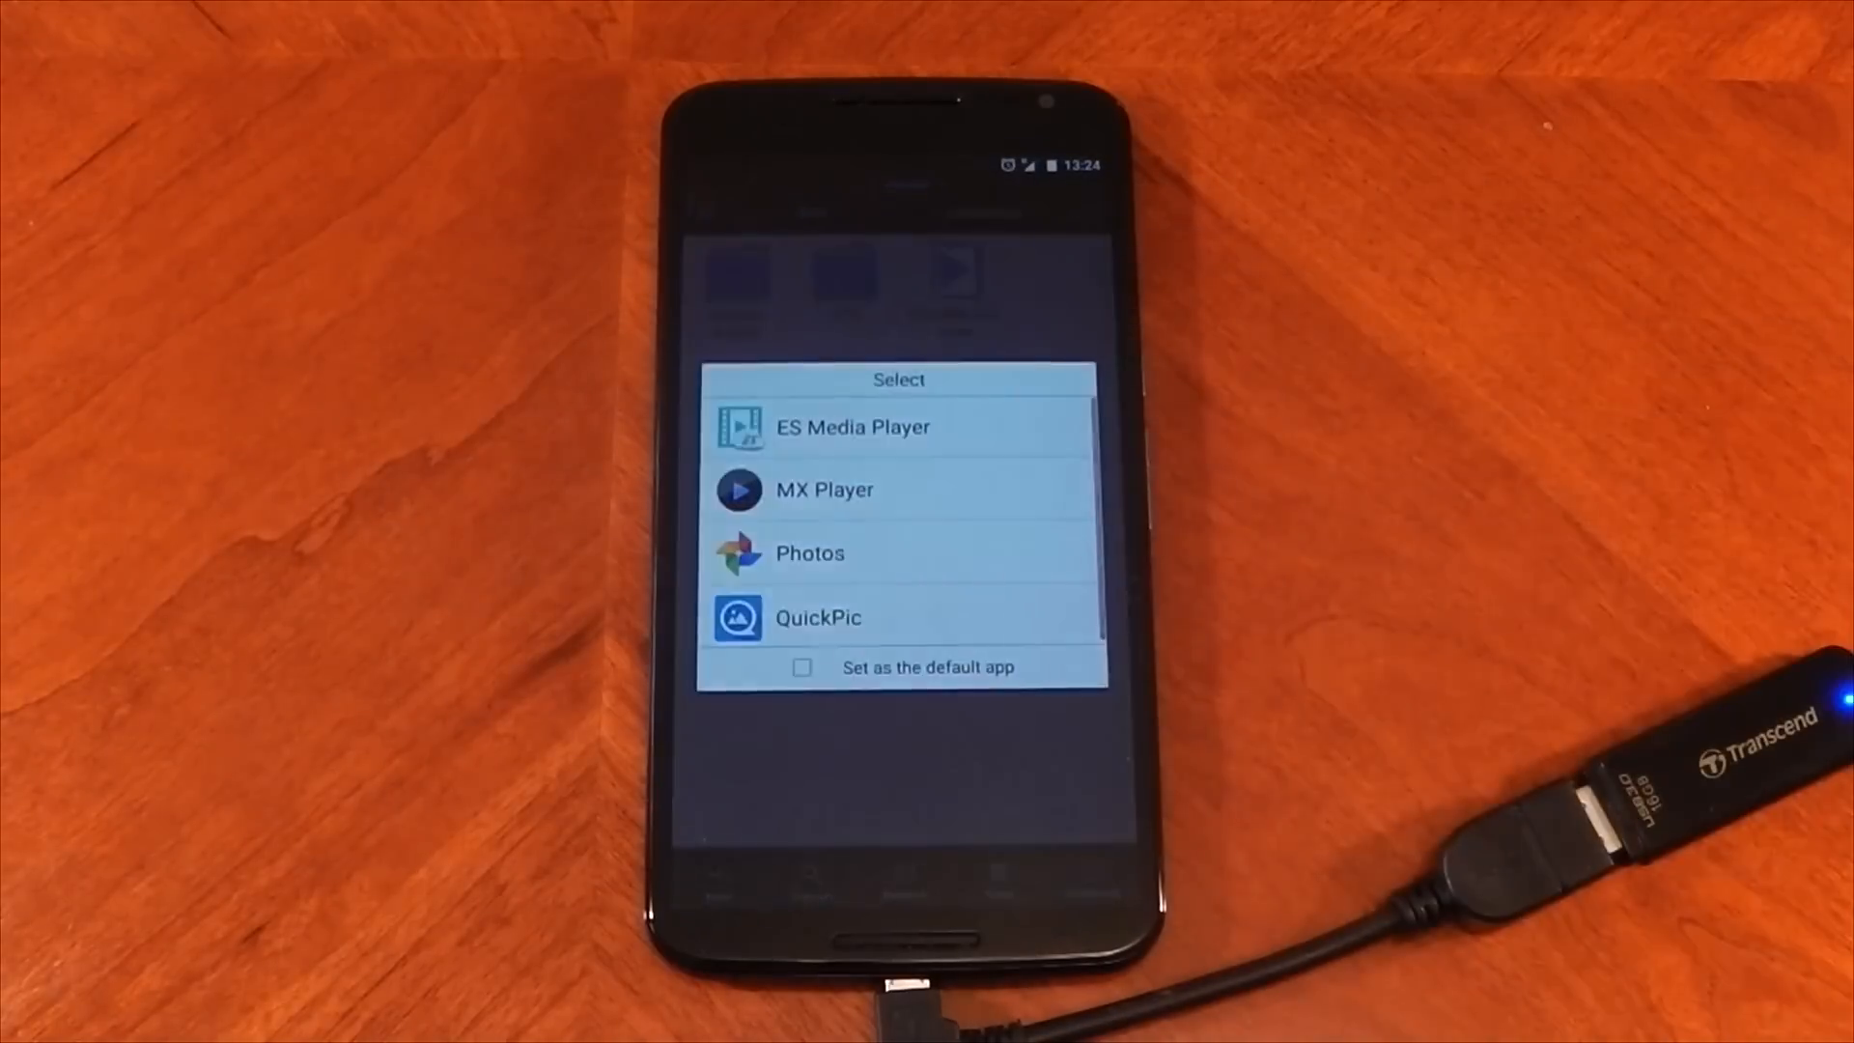
Step: Play Chromecast.mp4 in ES Media Player from the app picker
{"action": "left_click", "coordinate": [825, 488]}
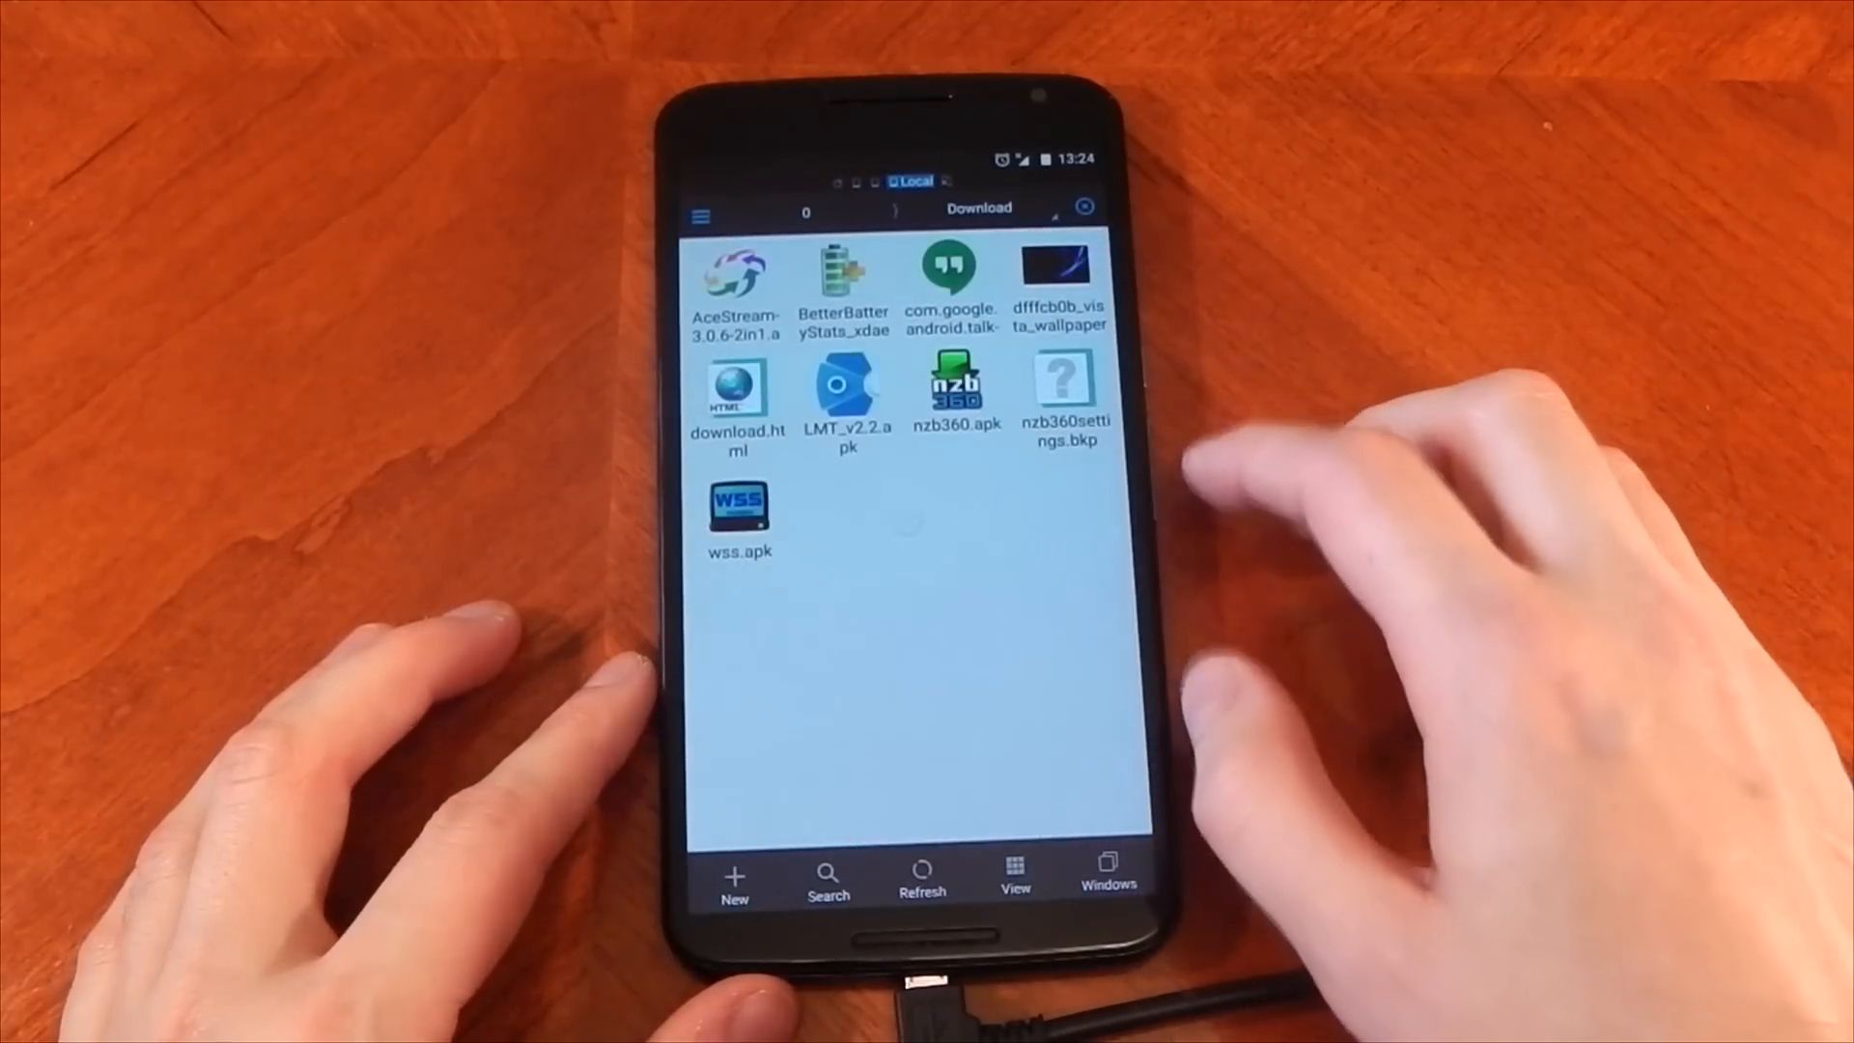
Step: Copy LMT_v2.2.apk from Download and paste it into USB3002 > UsbStorage
{"action": "left_click", "coordinate": [846, 390]}
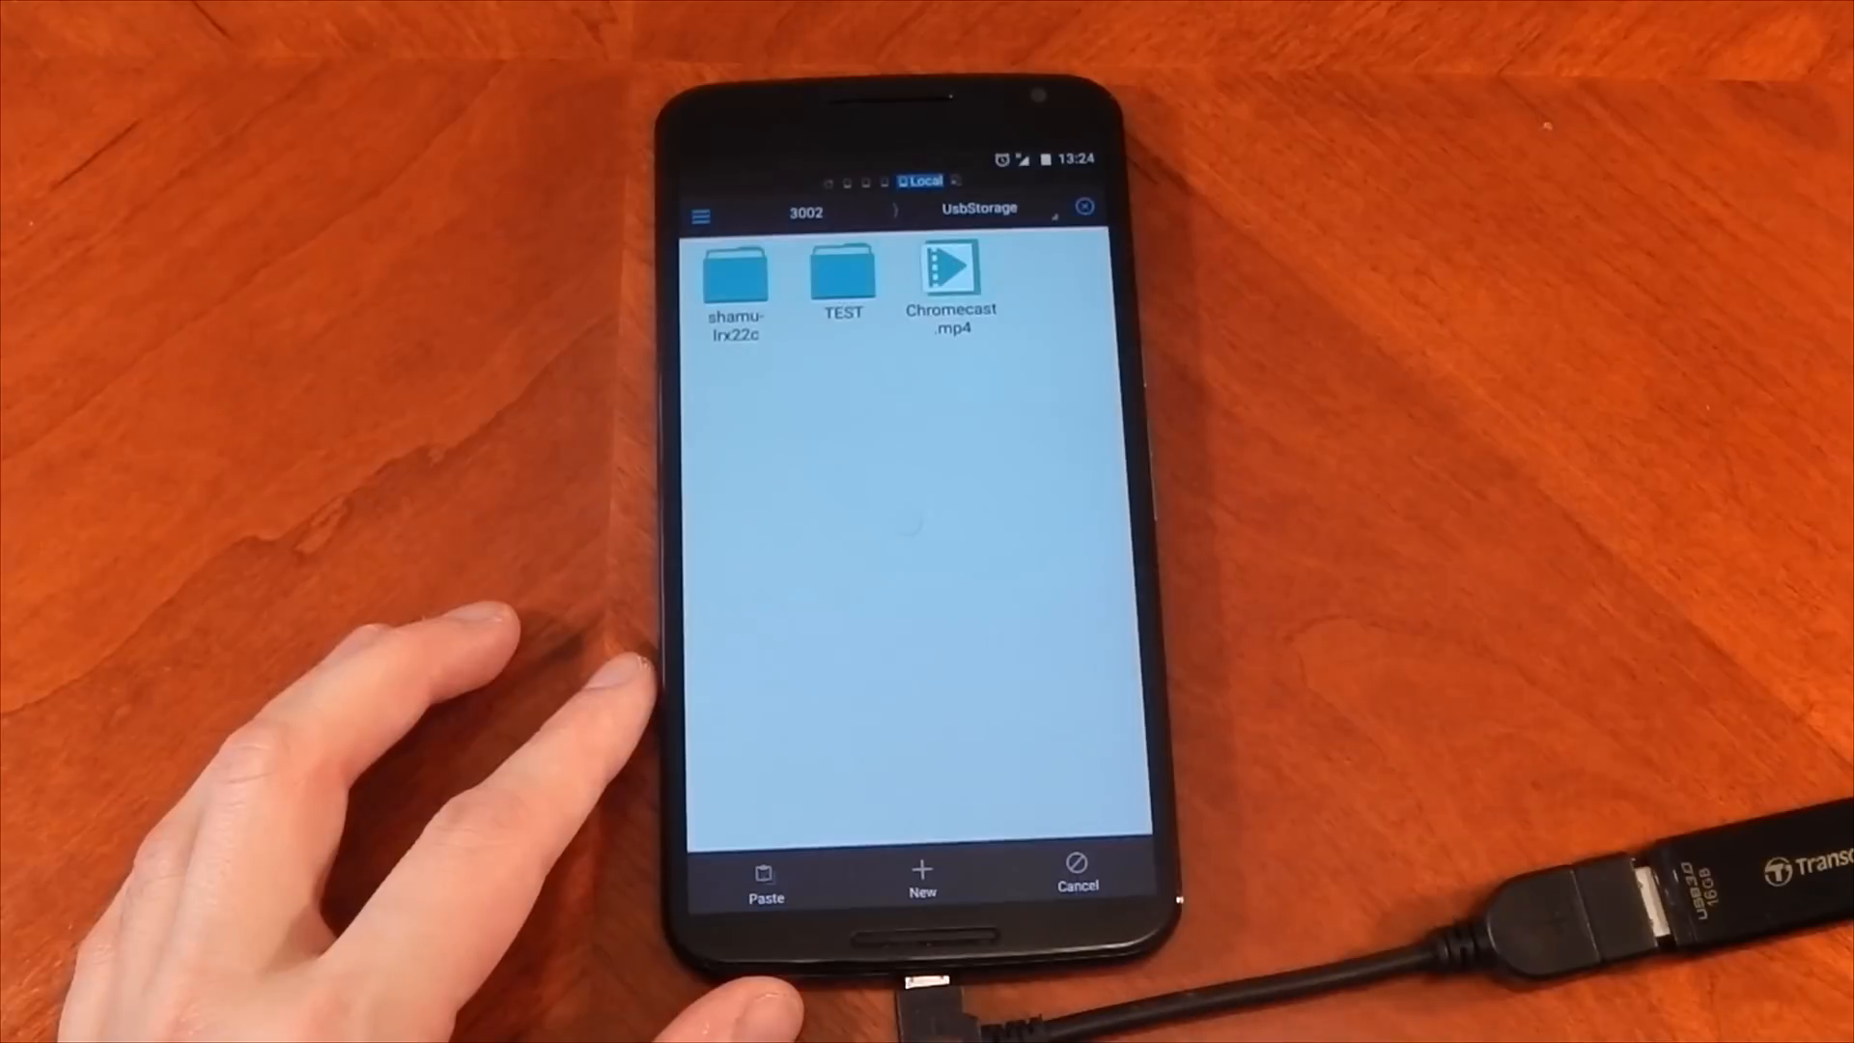
{"action": "left_click", "coordinate": [765, 876]}
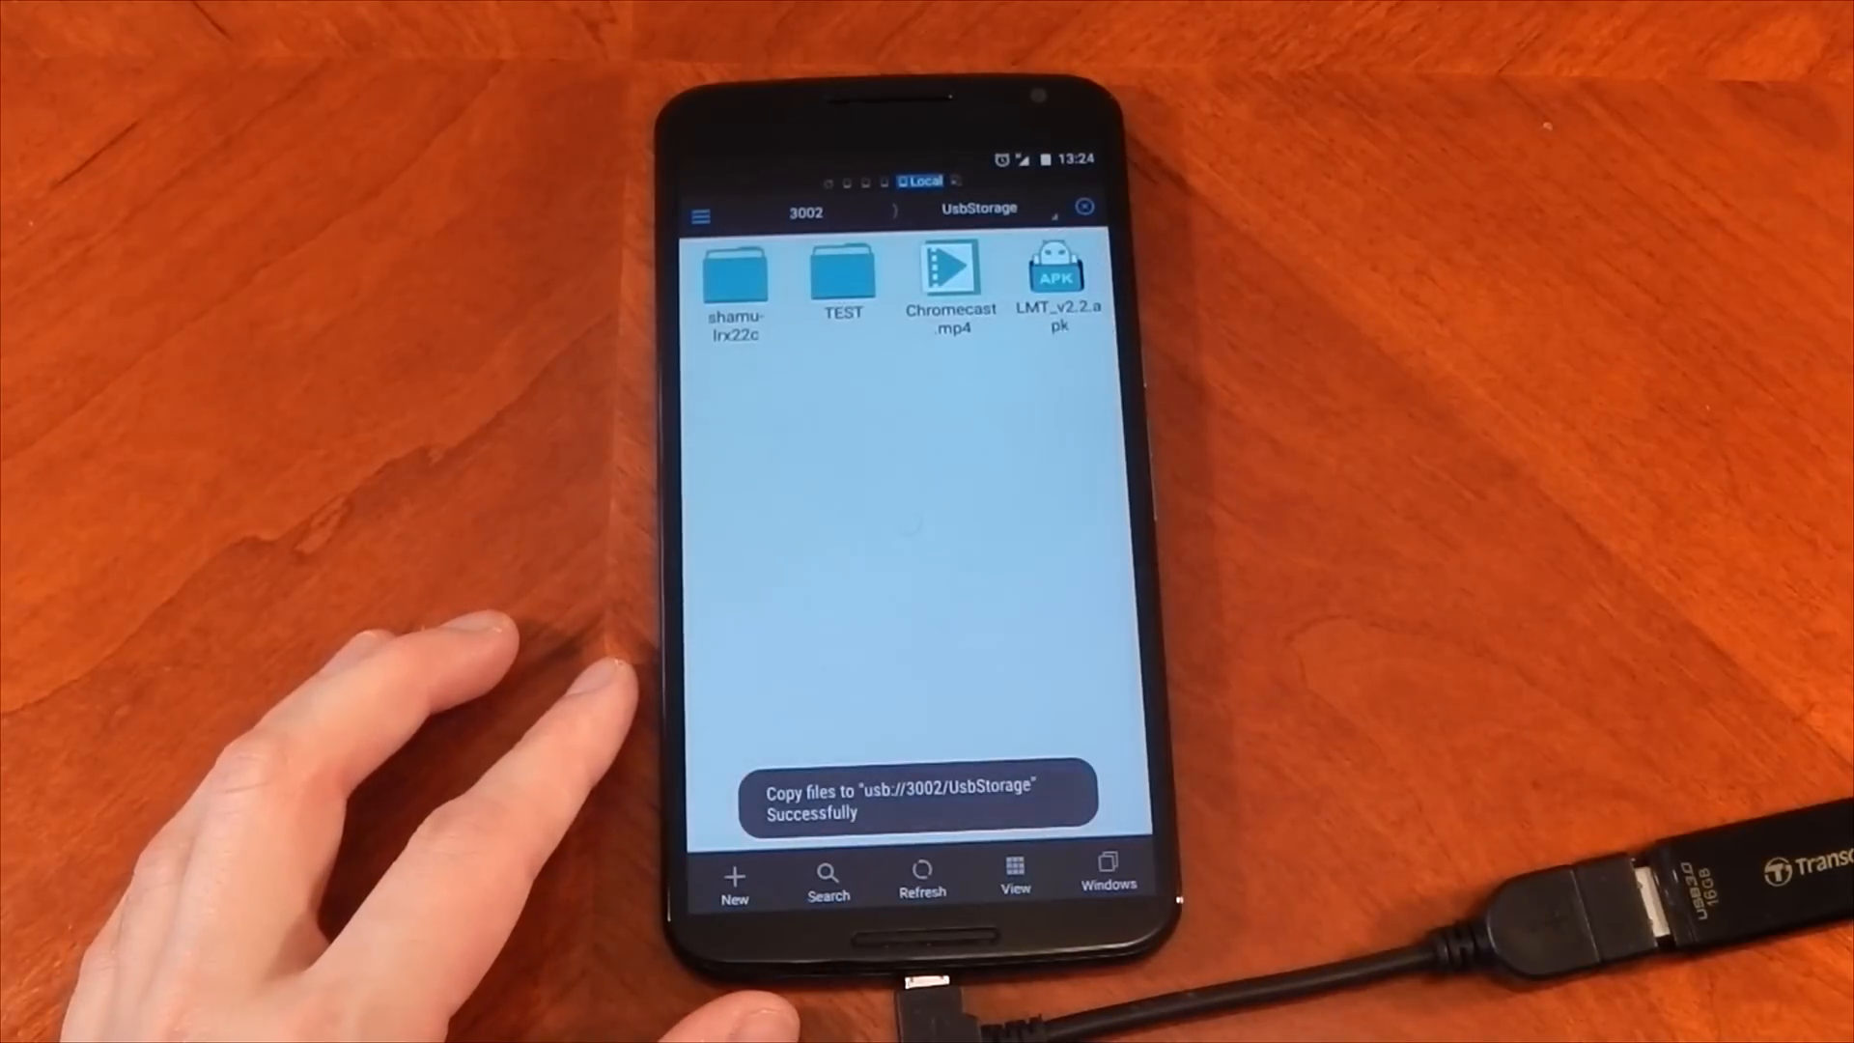